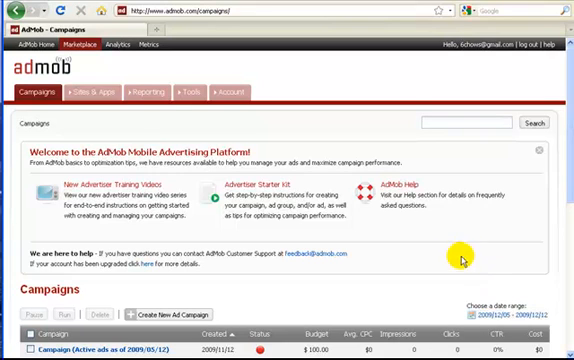
pyautogui.moveTo(172, 316)
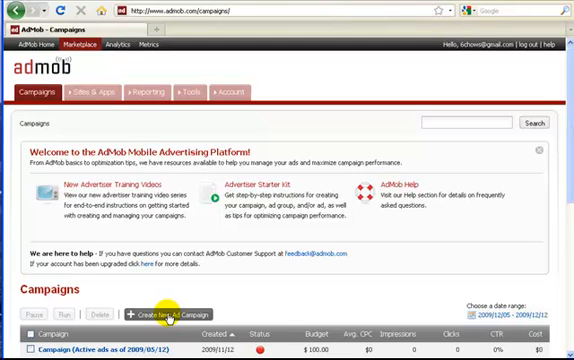
# Create a new ad campaign and name it 'Global Resorts Network'
pyautogui.click(170, 316)
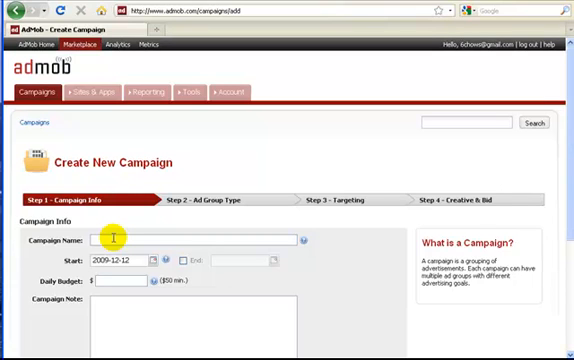
pyautogui.write('Global Resorts')
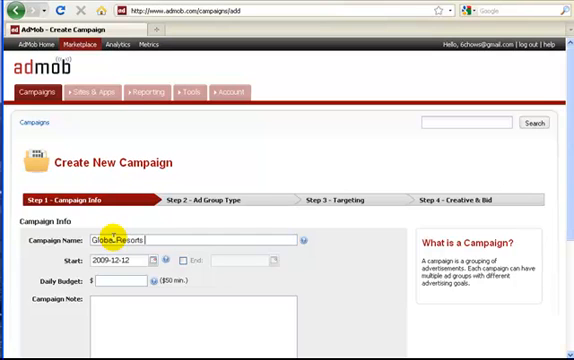
pyautogui.write('Network')
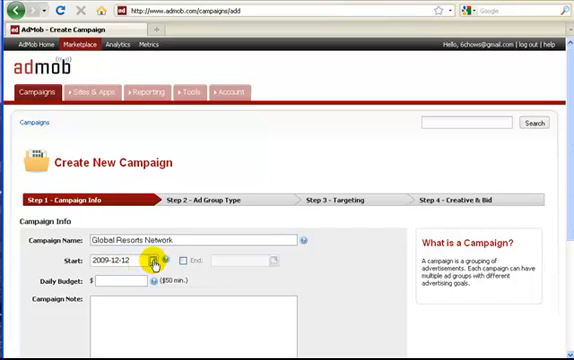
# Set the campaign start date to 2009-12-14 and enable an end date of 2009-12-21
pyautogui.click(154, 263)
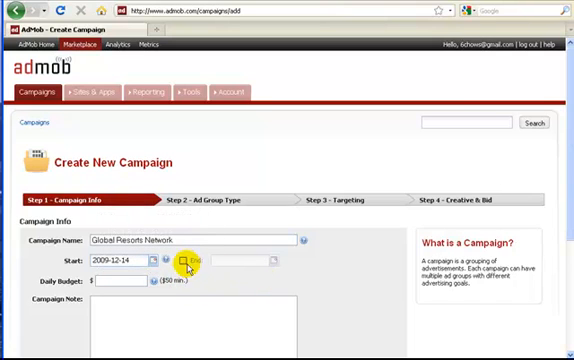
pyautogui.click(186, 264)
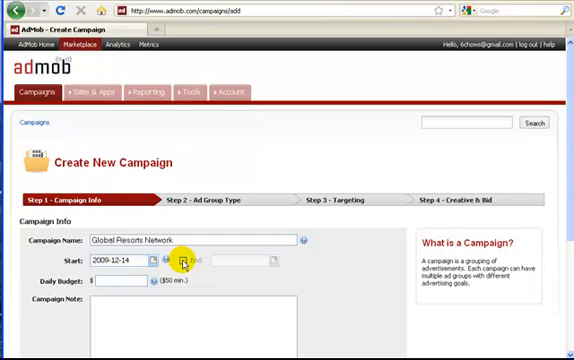
pyautogui.moveTo(182, 264)
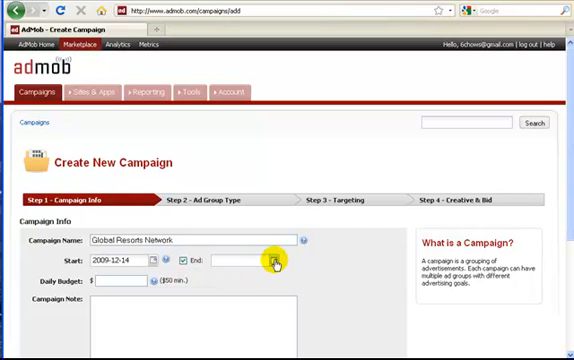
pyautogui.click(273, 261)
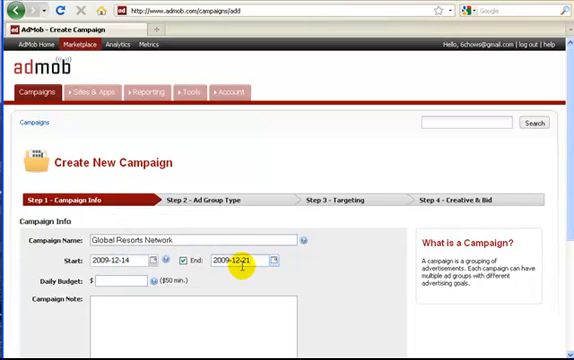
pyautogui.moveTo(38, 283)
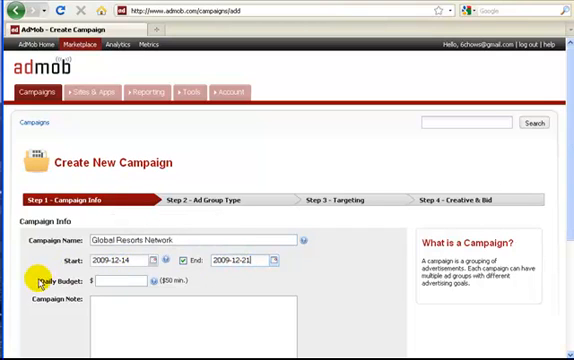
pyautogui.click(130, 282)
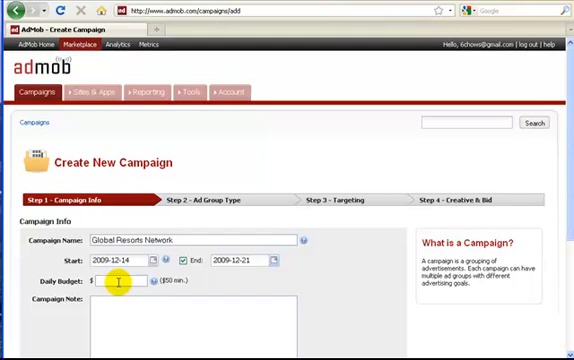
# Enter a 100.00 daily budget and the campaign note 'GRN BIZ'
pyautogui.write('100.00')
pyautogui.write('GRN BIZ')
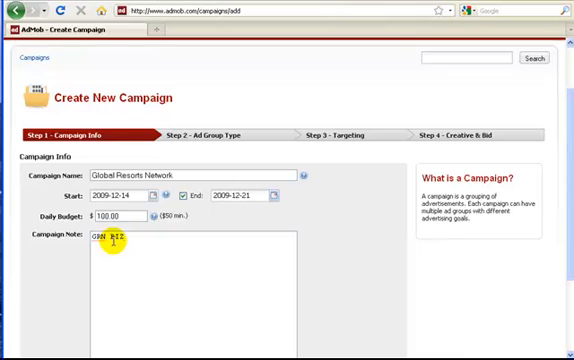
pyautogui.scroll(-3)
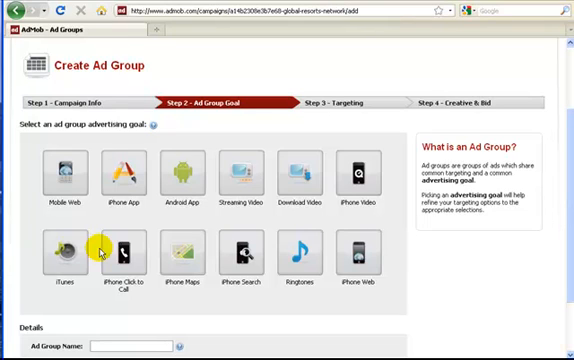
# Continue to Step 2 and pick the iPhone Web goal, auto-naming it 'iPhone Web ad group'
pyautogui.click(67, 175)
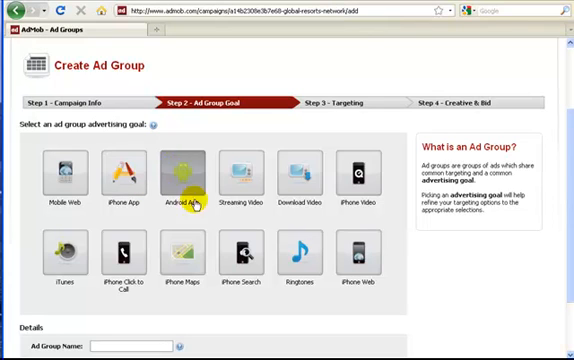
pyautogui.moveTo(291, 189)
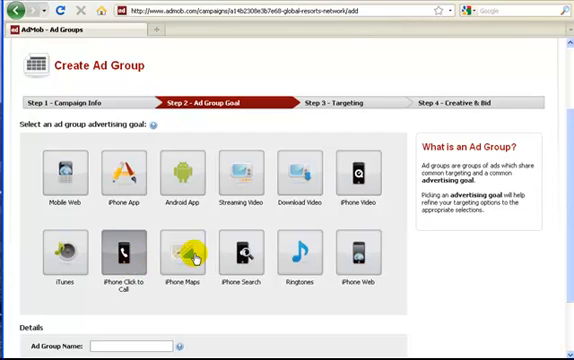
pyautogui.moveTo(315, 262)
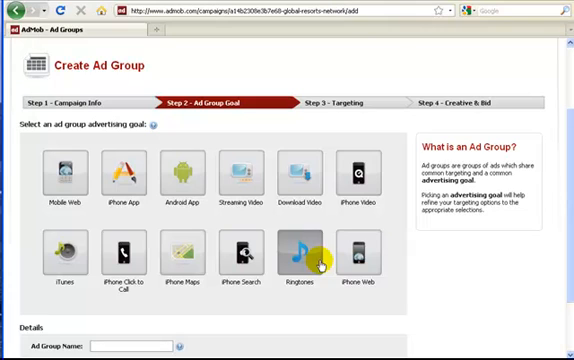
pyautogui.moveTo(373, 260)
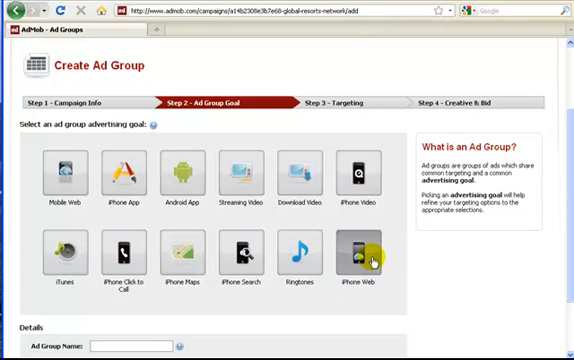
pyautogui.click(363, 257)
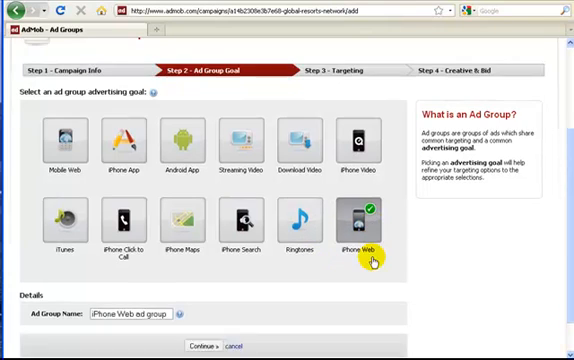
pyautogui.scroll(-3)
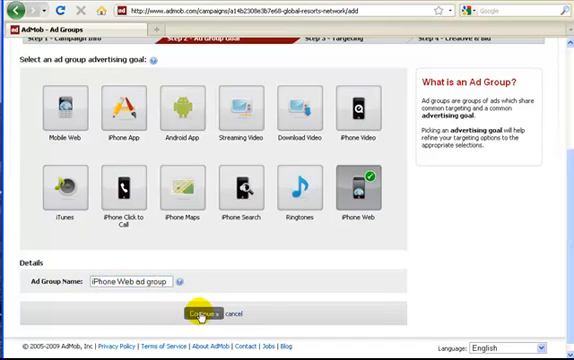
# Keep targeting on All Countries and Operators and all iPhone/iPod Touch devices
pyautogui.click(201, 314)
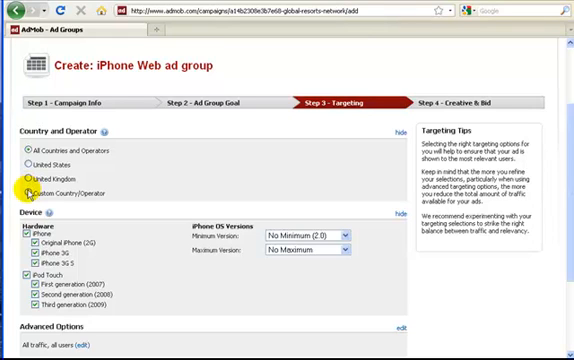
pyautogui.click(22, 149)
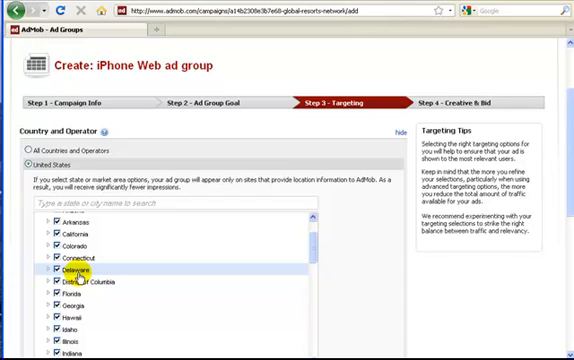
pyautogui.click(25, 148)
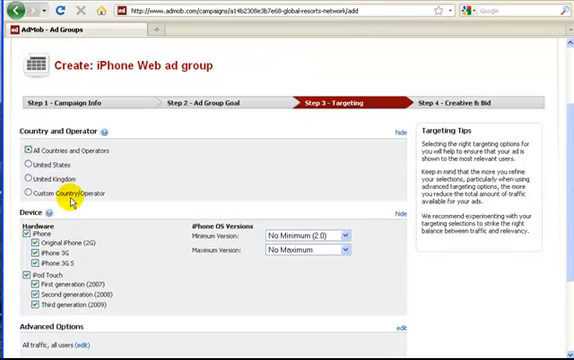
pyautogui.scroll(-3)
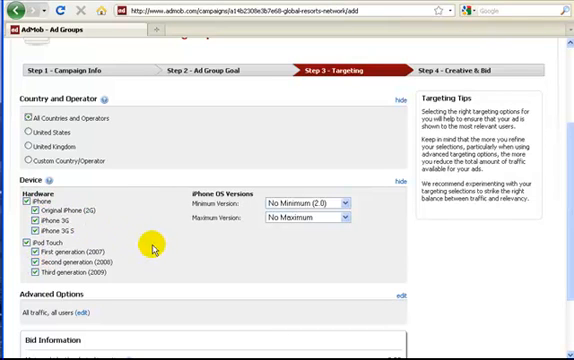
pyautogui.scroll(-3)
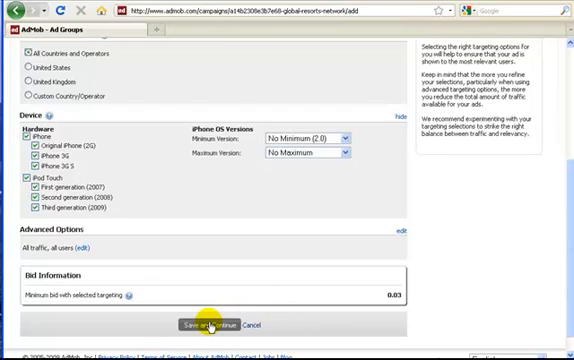
pyautogui.moveTo(370, 298)
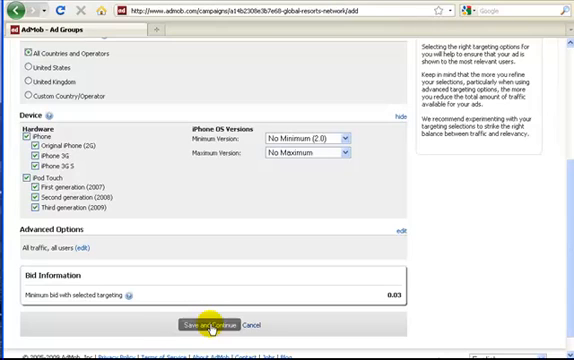
# Save the targeting and name the new ad 'GRN BIZ'
pyautogui.click(209, 325)
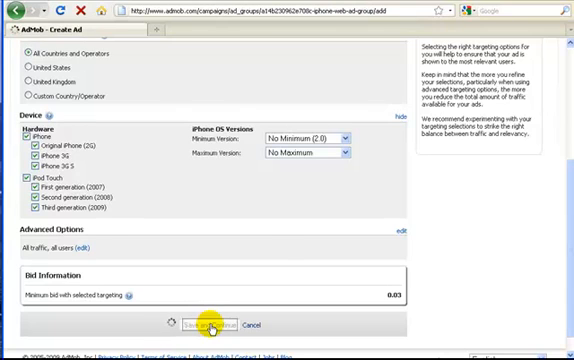
pyautogui.click(198, 325)
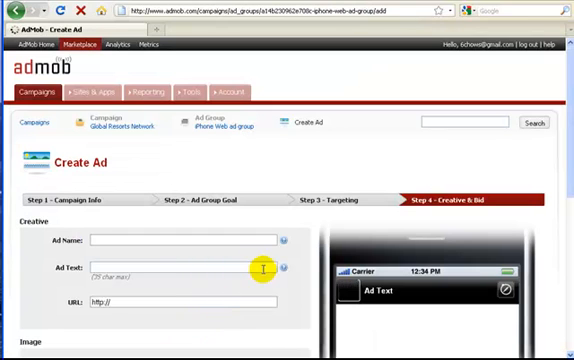
pyautogui.scroll(-3)
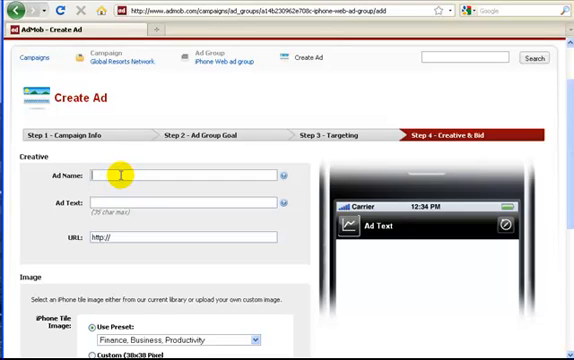
pyautogui.write('GRN BIZ')
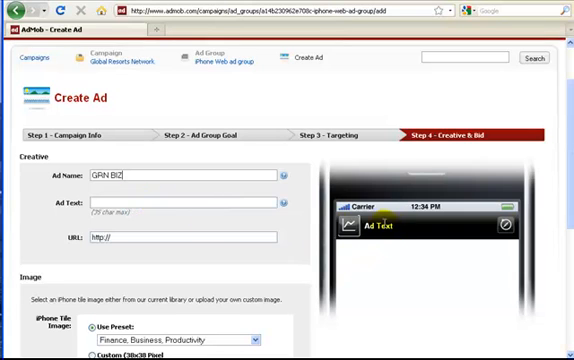
pyautogui.moveTo(336, 227)
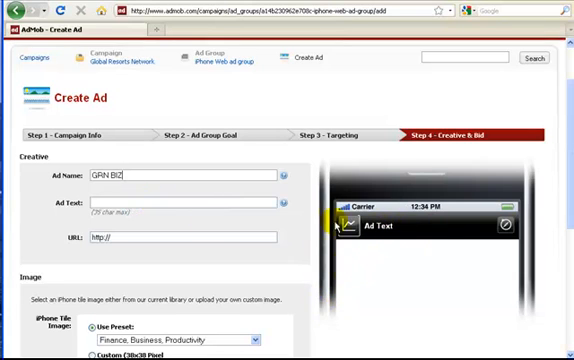
pyautogui.moveTo(472, 157)
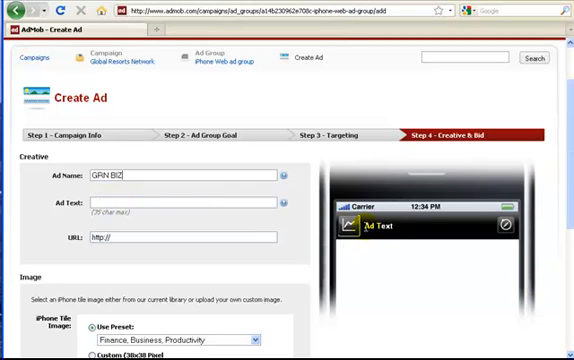
# Enter the ad text 'Home Based Biz Click To View'
pyautogui.click(148, 203)
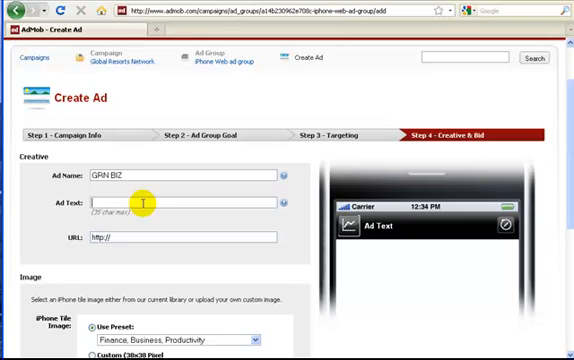
pyautogui.write('Home Based Biz')
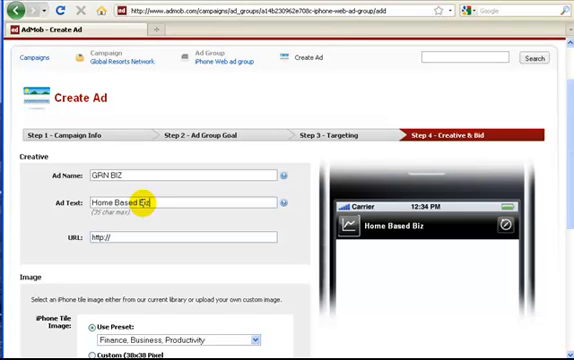
pyautogui.write('Click To View')
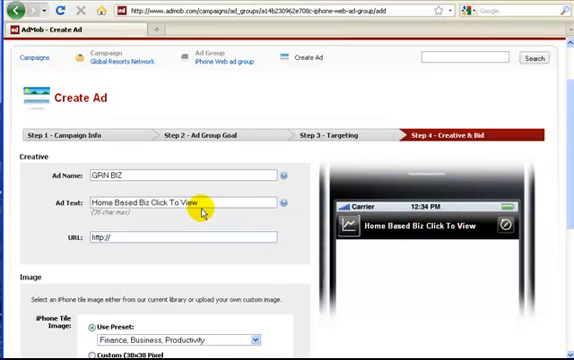
pyautogui.doubleClick(135, 201)
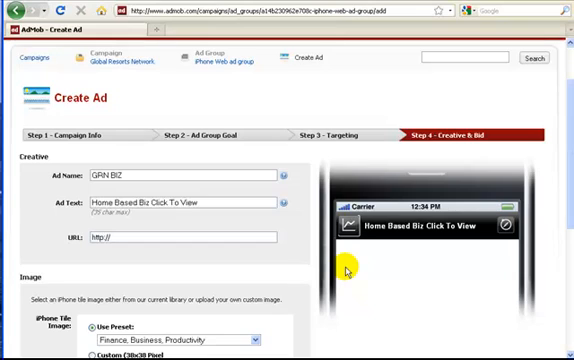
pyautogui.moveTo(288, 244)
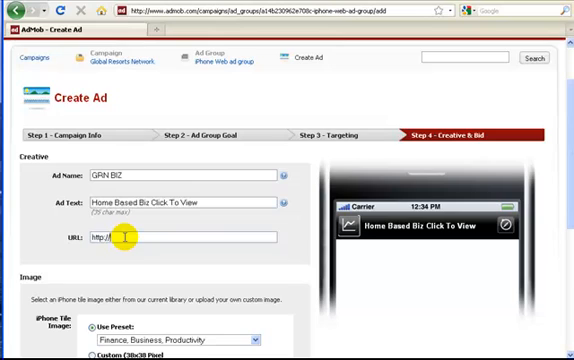
pyautogui.write('www.myglobalrevolution.com')
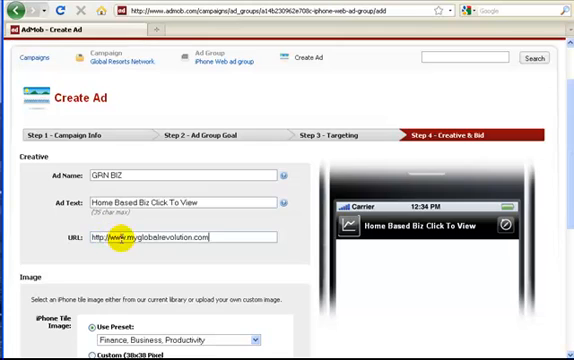
pyautogui.scroll(-3)
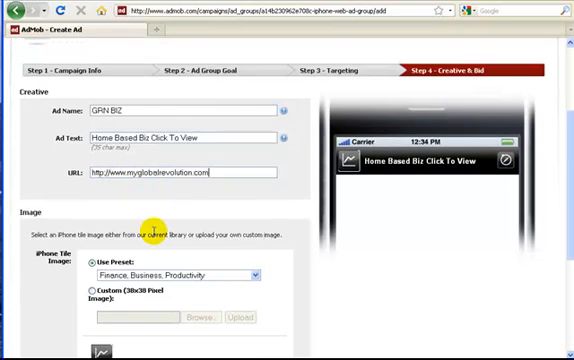
pyautogui.moveTo(247, 197)
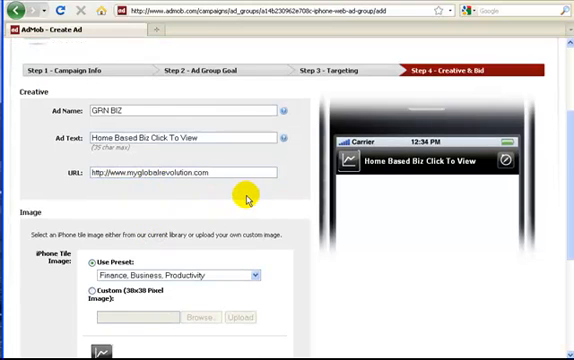
pyautogui.scroll(-3)
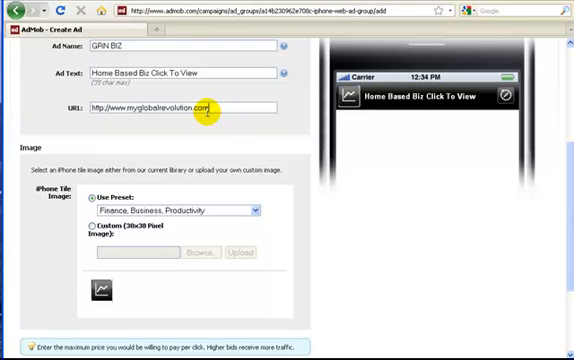
pyautogui.moveTo(224, 137)
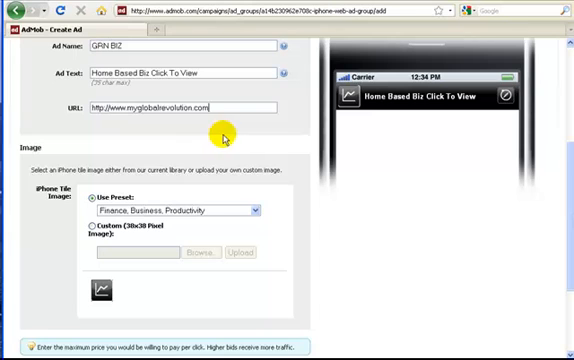
pyautogui.moveTo(26, 190)
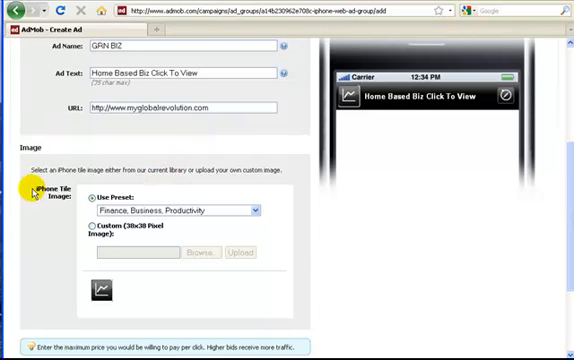
pyautogui.moveTo(33, 157)
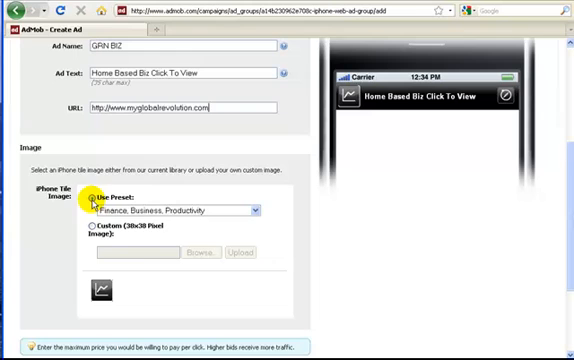
# Switch the iPhone tile image preset to Search Tools, showing a magnifier icon
pyautogui.click(256, 211)
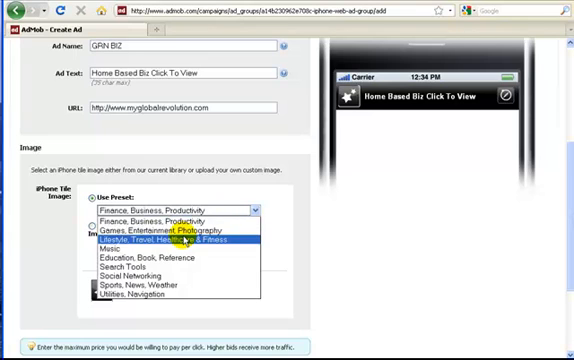
pyautogui.moveTo(178, 248)
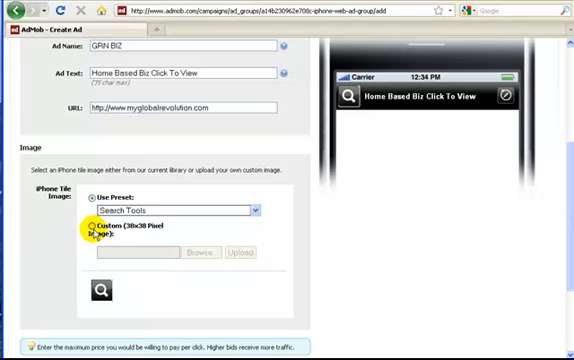
pyautogui.click(88, 235)
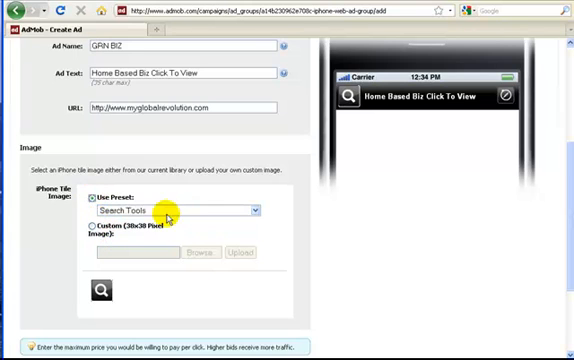
pyautogui.scroll(-3)
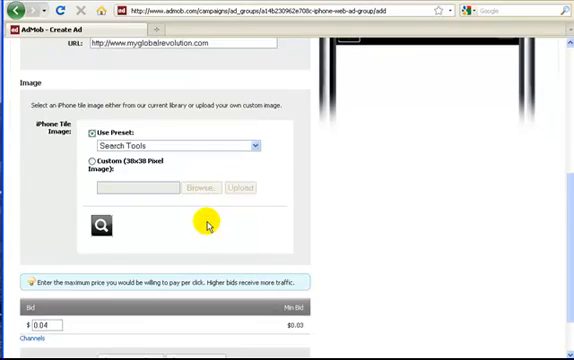
pyautogui.scroll(-3)
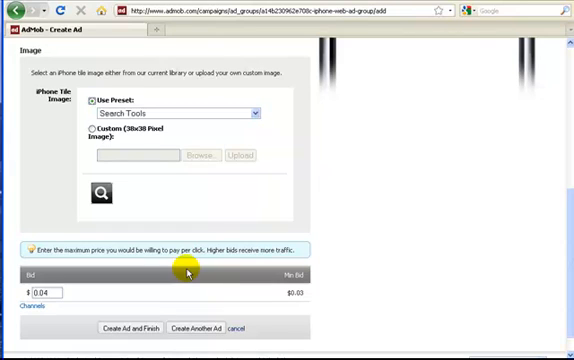
pyautogui.moveTo(133, 314)
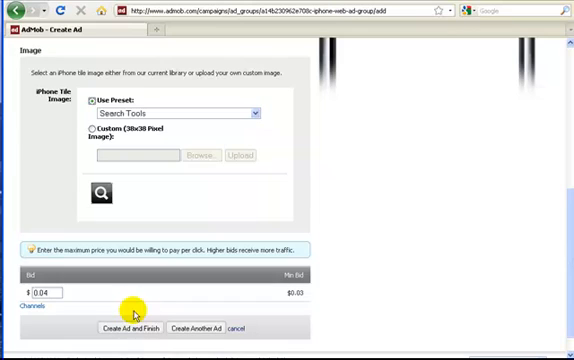
pyautogui.moveTo(325, 297)
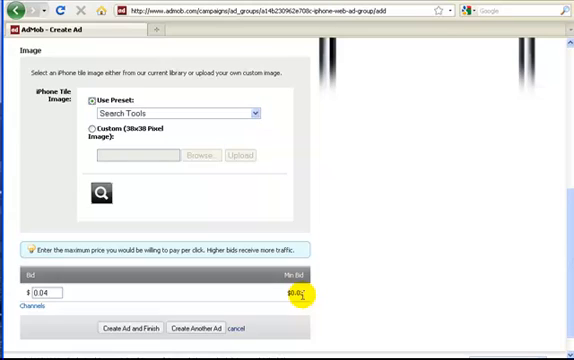
pyautogui.moveTo(289, 299)
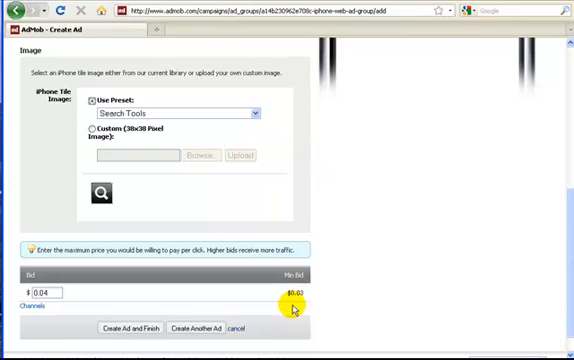
pyautogui.moveTo(182, 303)
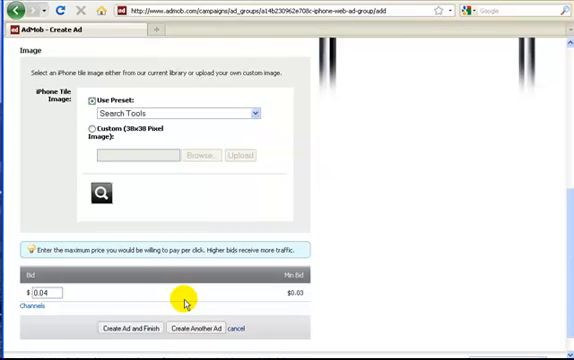
pyautogui.click(48, 293)
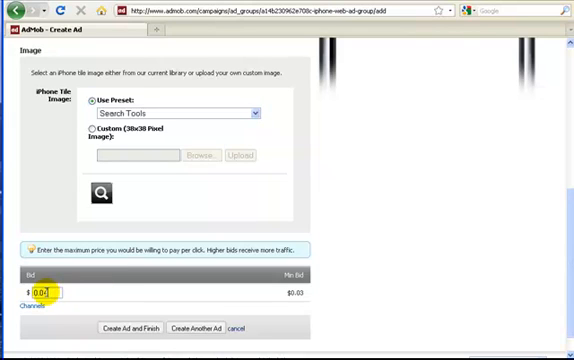
pyautogui.write('0.75')
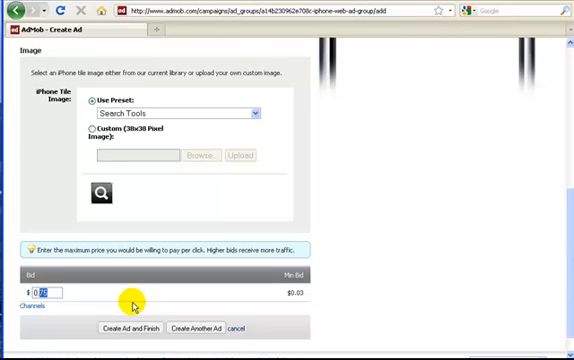
pyautogui.write('0.04')
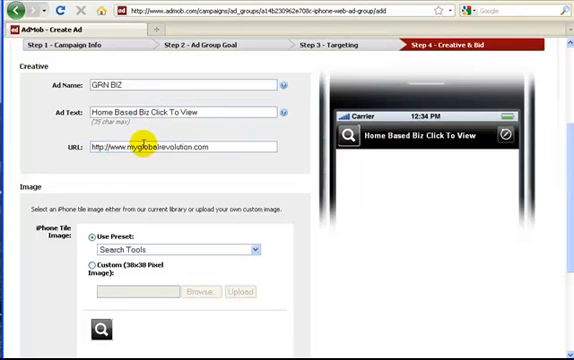
pyautogui.scroll(-3)
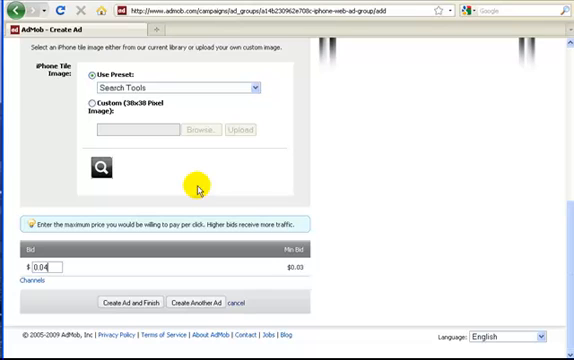